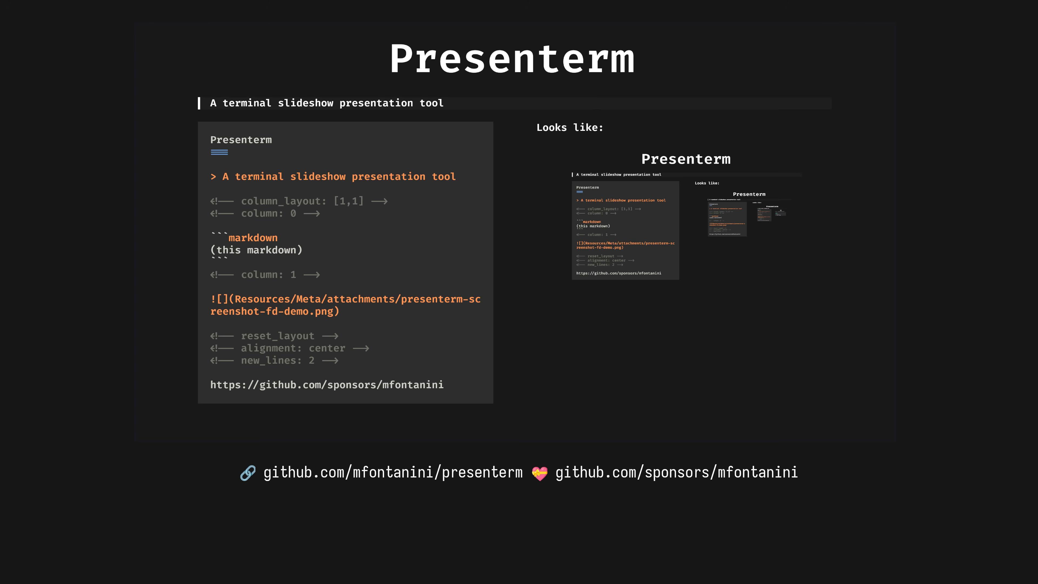
Step: Advance to the 'Macros are amazing' slide contrasting runtime versus compile-time PATH reads
key("Right")
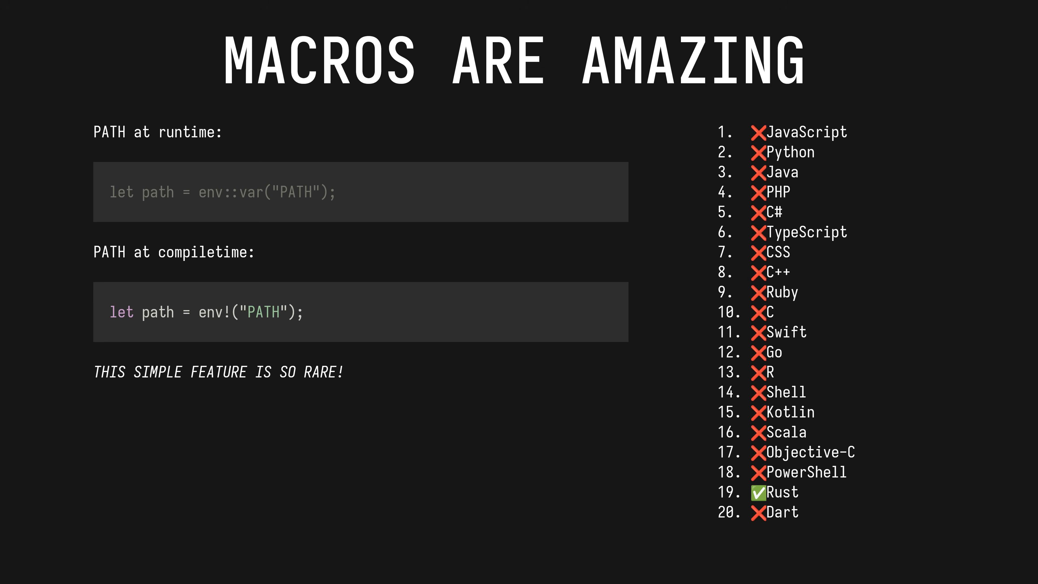